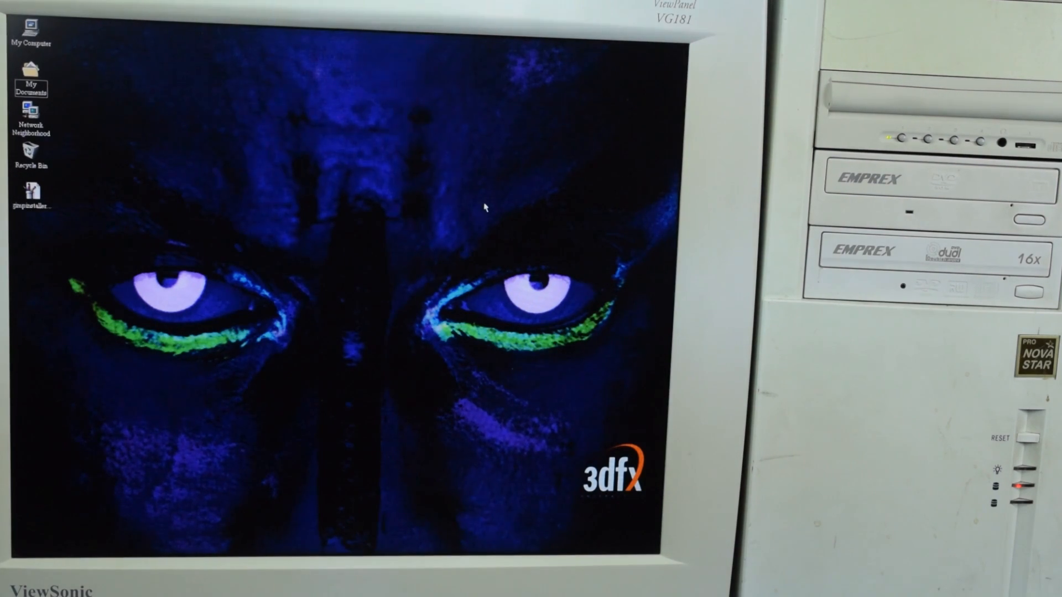
mouse_move(467, 206)
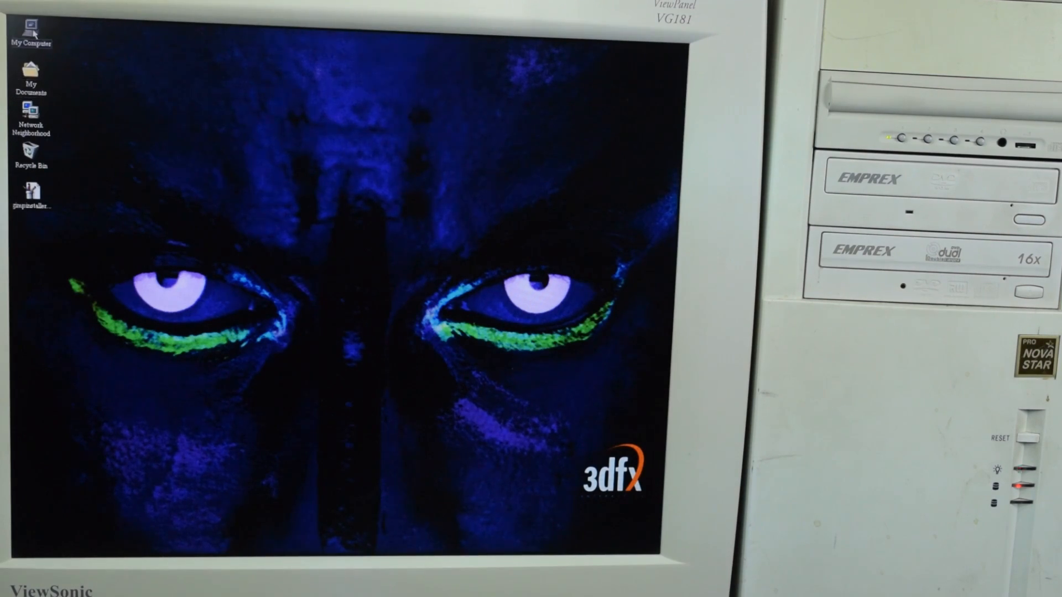
Open My Computer from the desktop to list floppy, hard disk and CD drives F–J
double_click(31, 31)
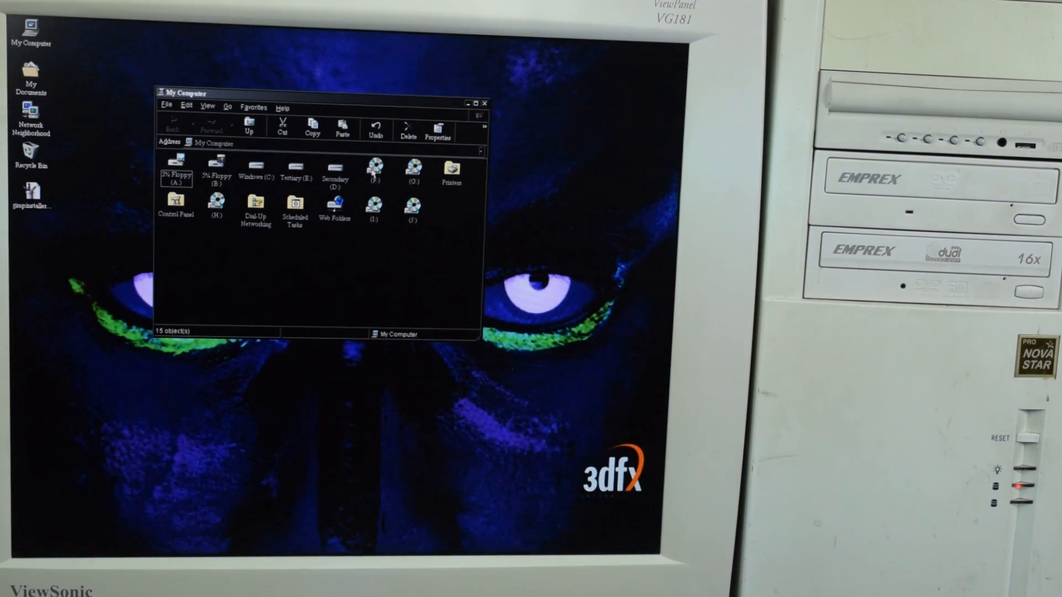
Open audio CD drive F and pick Track01 from its ten tracks to play in Winamp
double_click(374, 167)
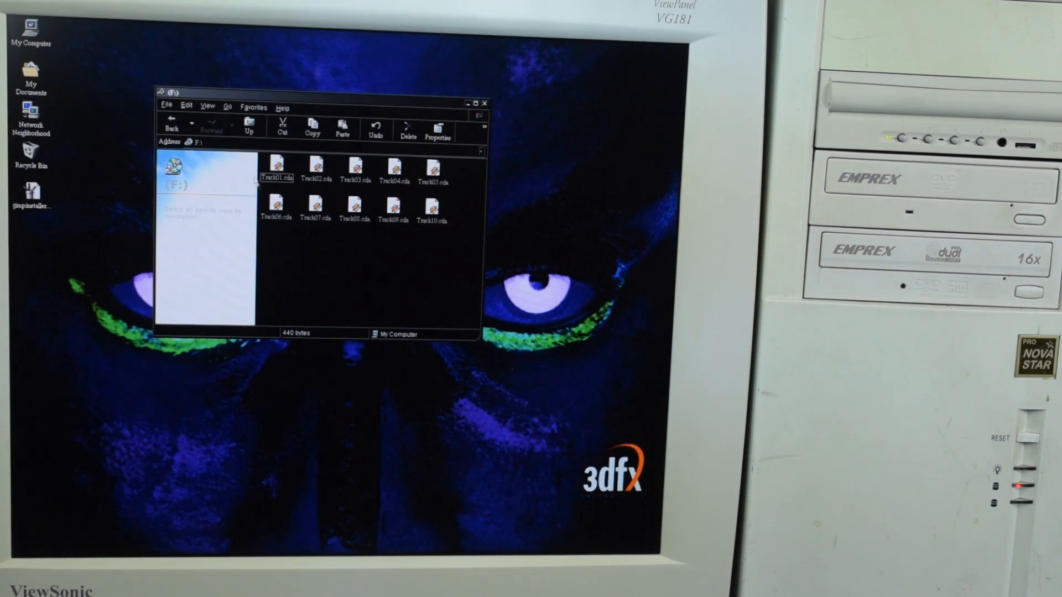
left_click(277, 167)
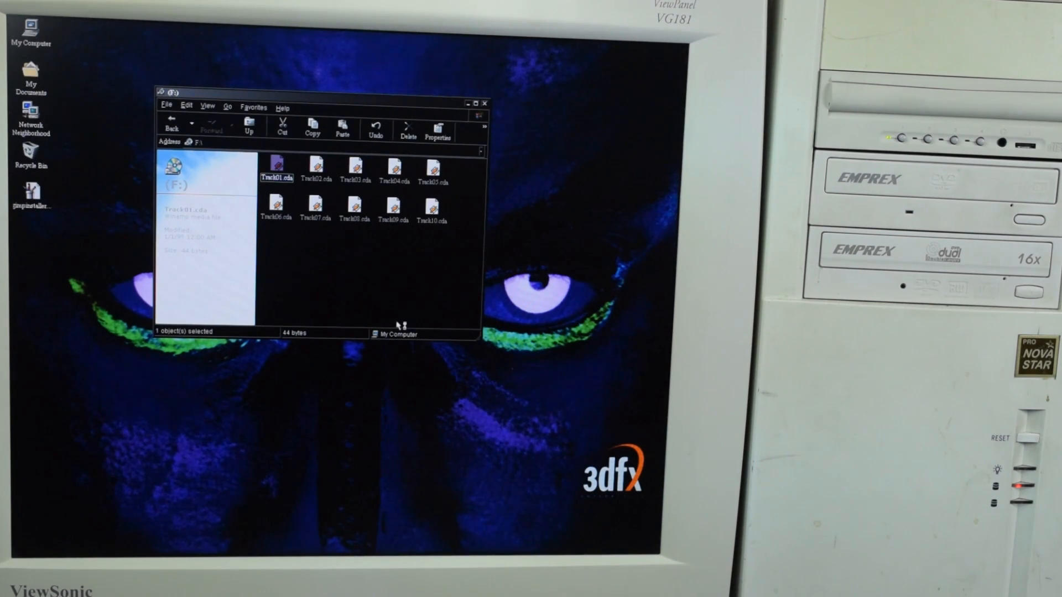
mouse_move(359, 80)
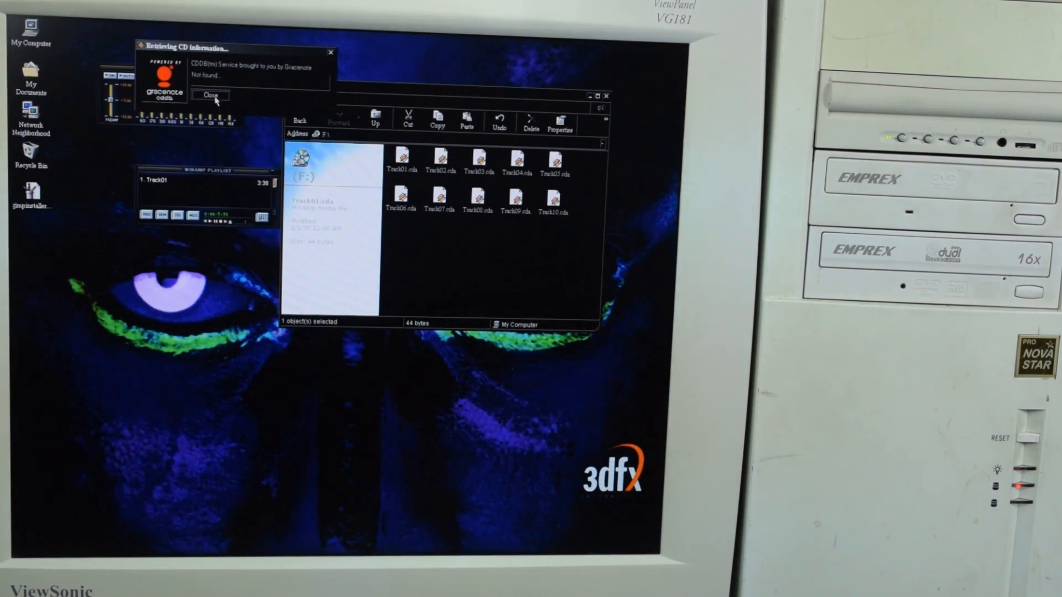
Dismiss Winamp's CD information not-found notice, leaving Track01 in the playlist
left_click(210, 94)
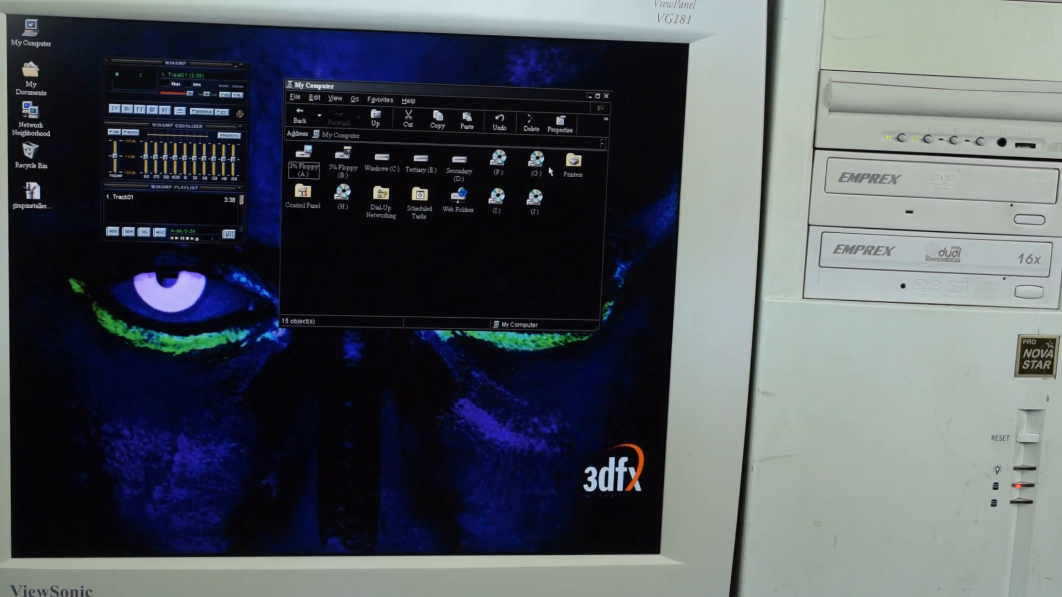
mouse_move(376, 121)
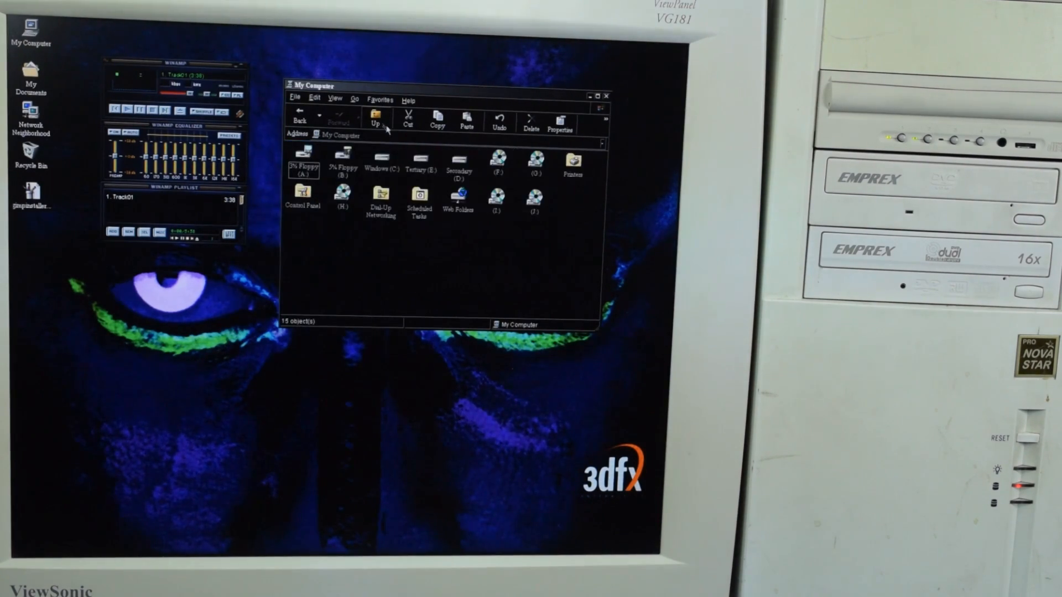
Open drive F, then play drive G's Track01 and acknowledge Winamp's illegal-operation error
double_click(498, 163)
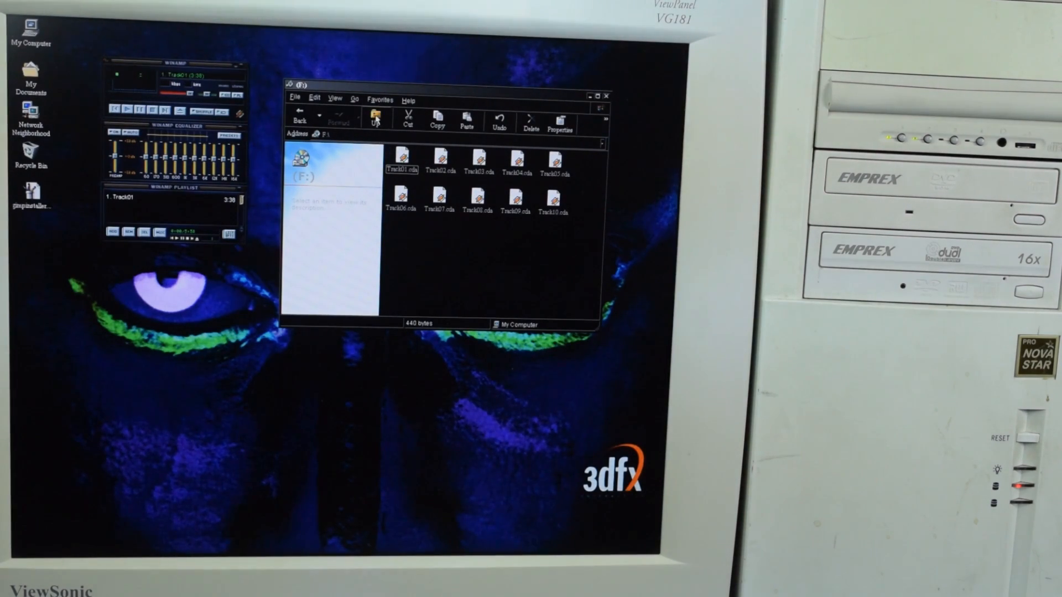
mouse_move(452, 266)
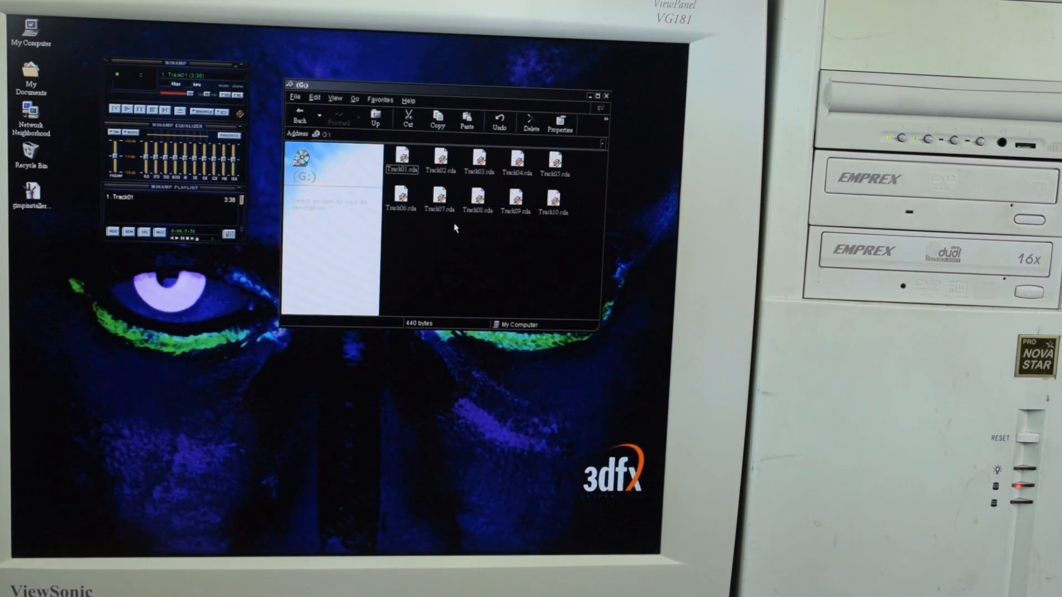
left_click(400, 157)
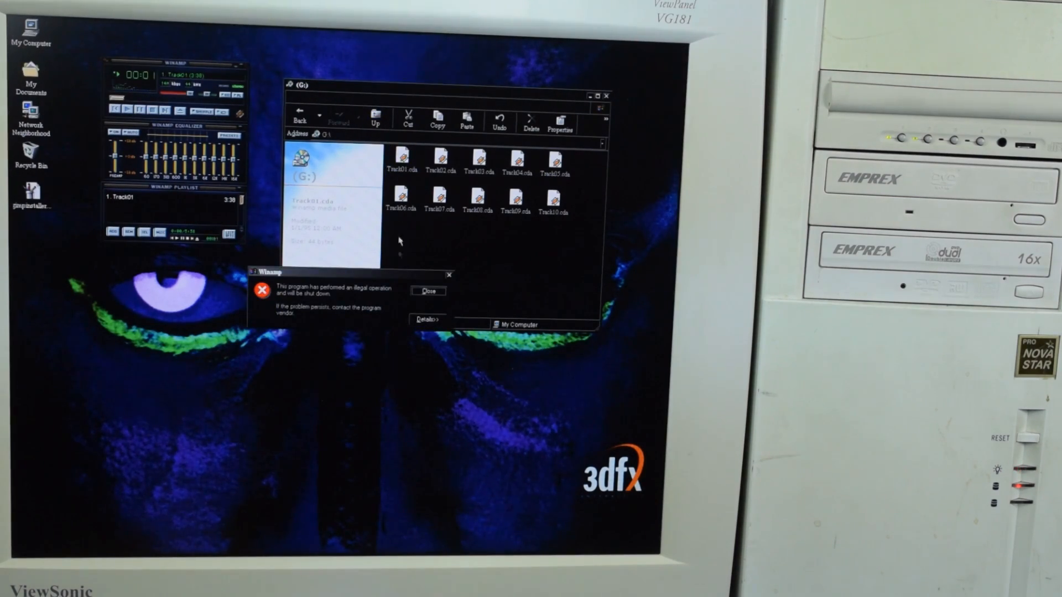
left_click(427, 291)
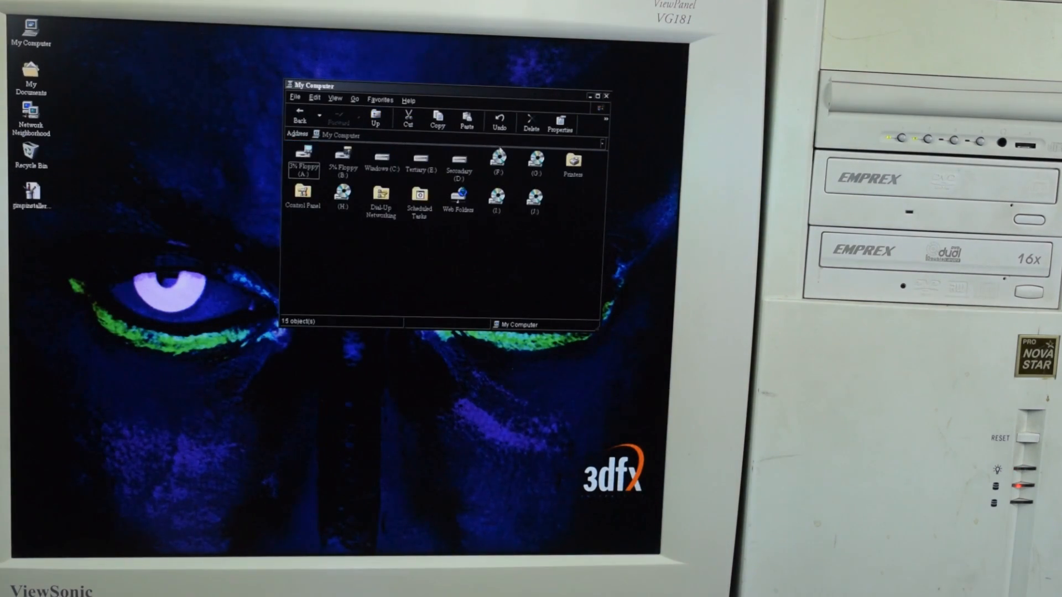
Reopen drive F's Track01 in Winamp and dismiss the CD information notice
double_click(499, 163)
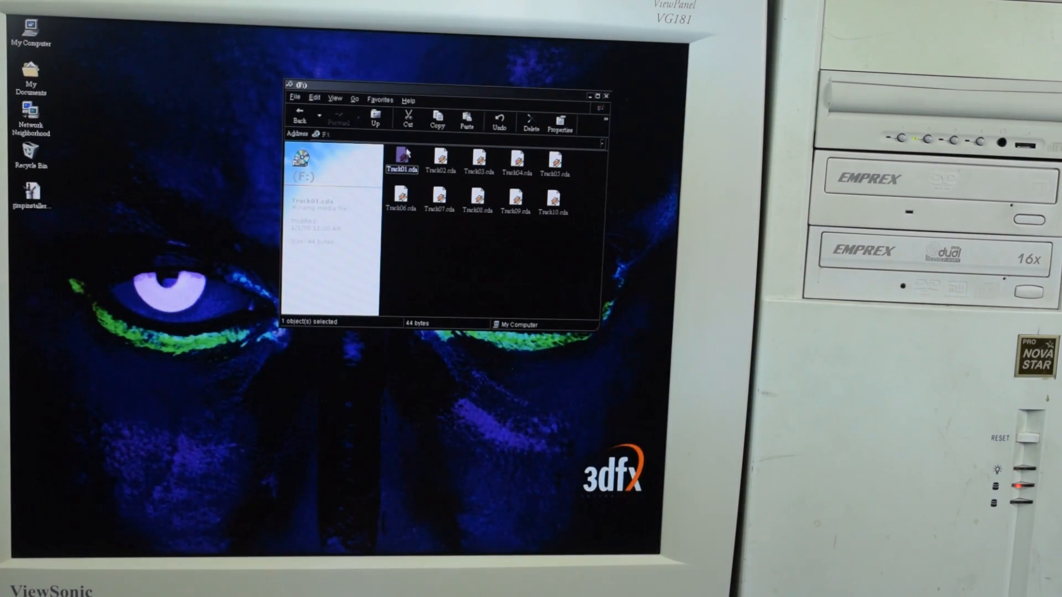
double_click(401, 163)
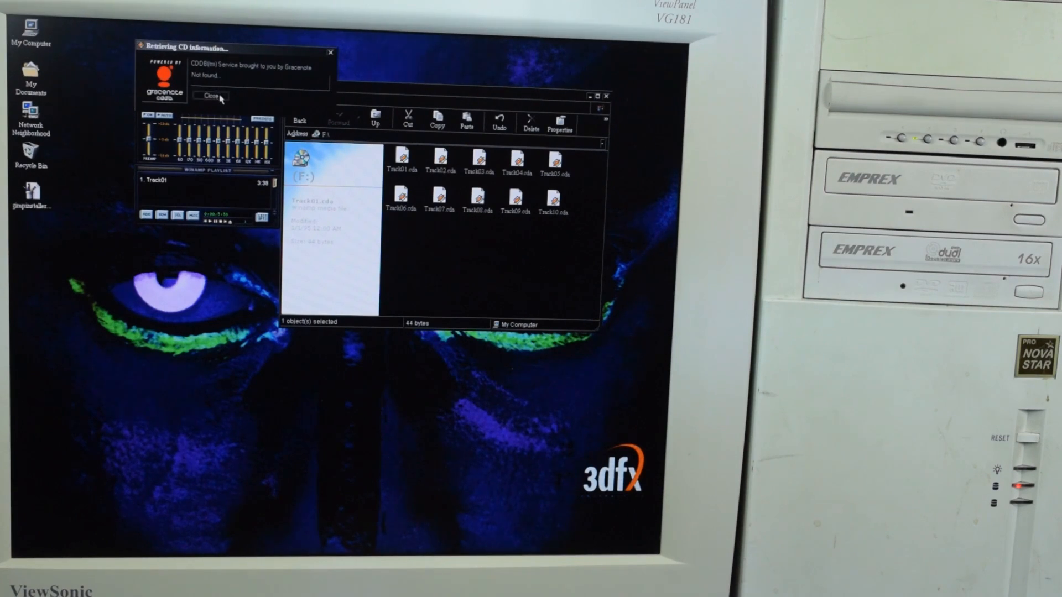
left_click(210, 96)
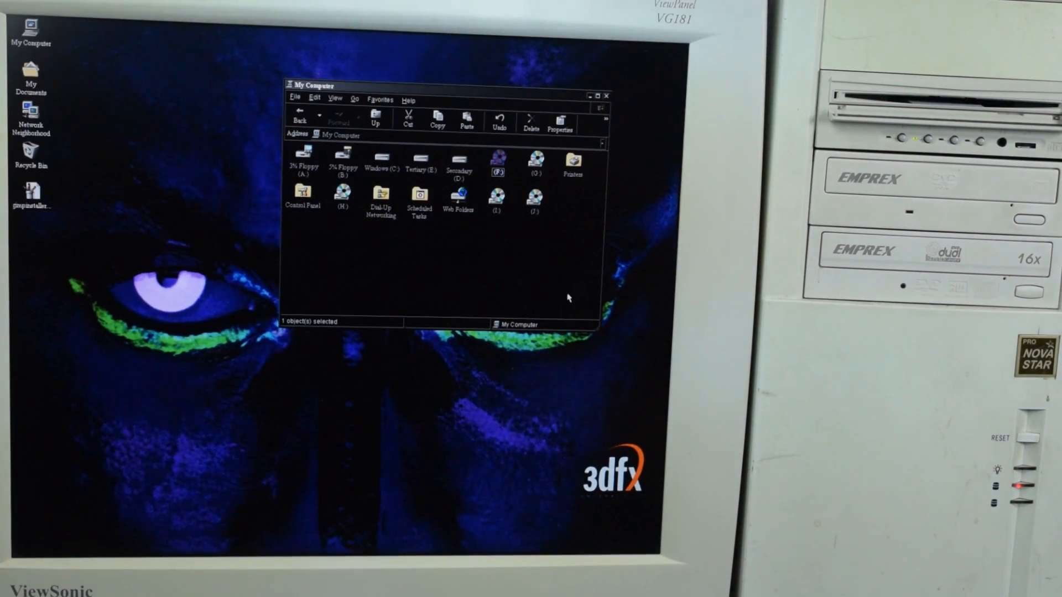
mouse_move(522, 254)
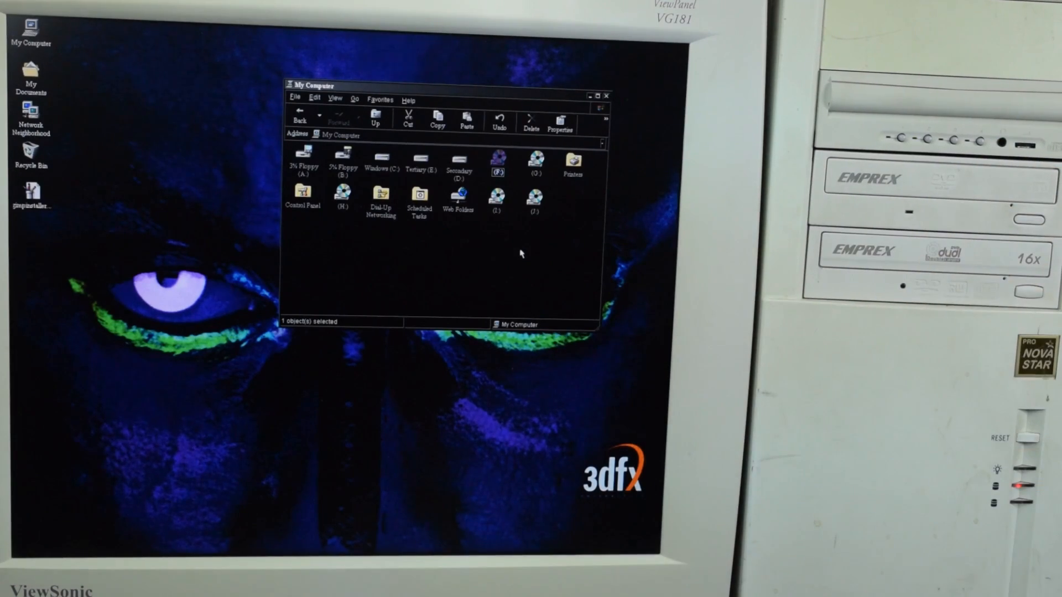